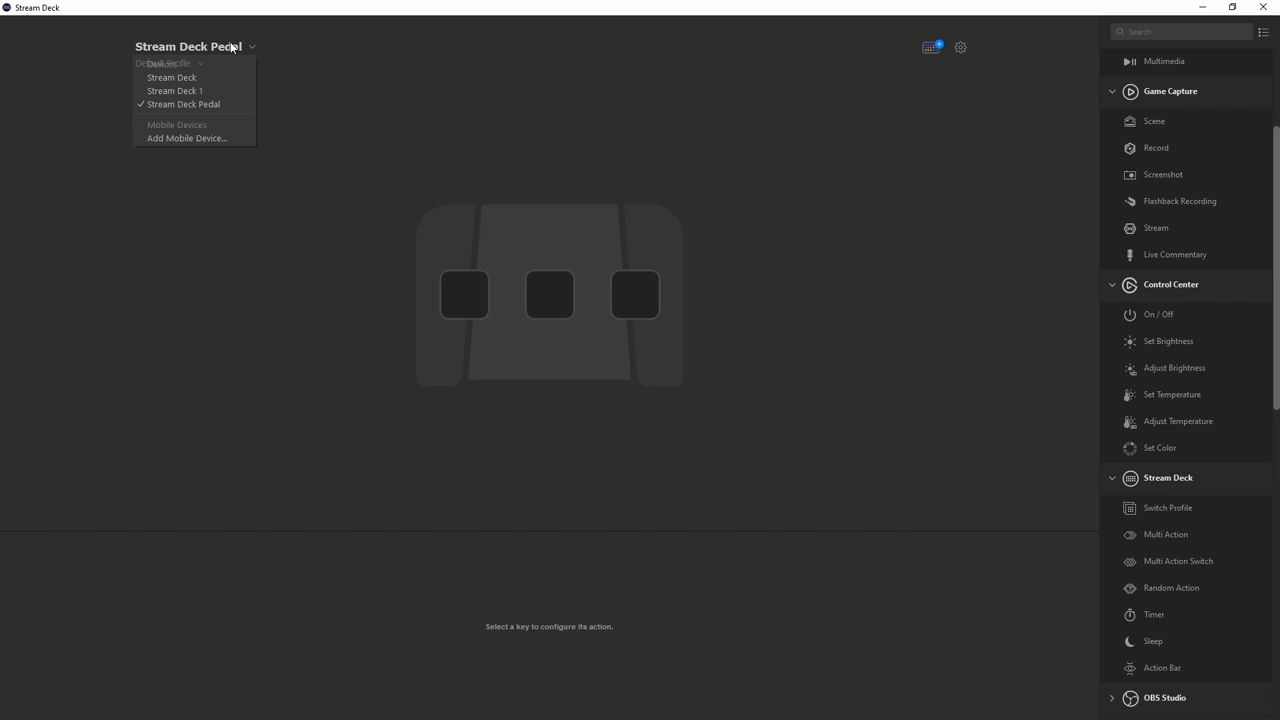
Switch the device to Stream Deck 1 and back to Stream Deck Pedal, leaving Lights on the middle pedal.
left_click(174, 90)
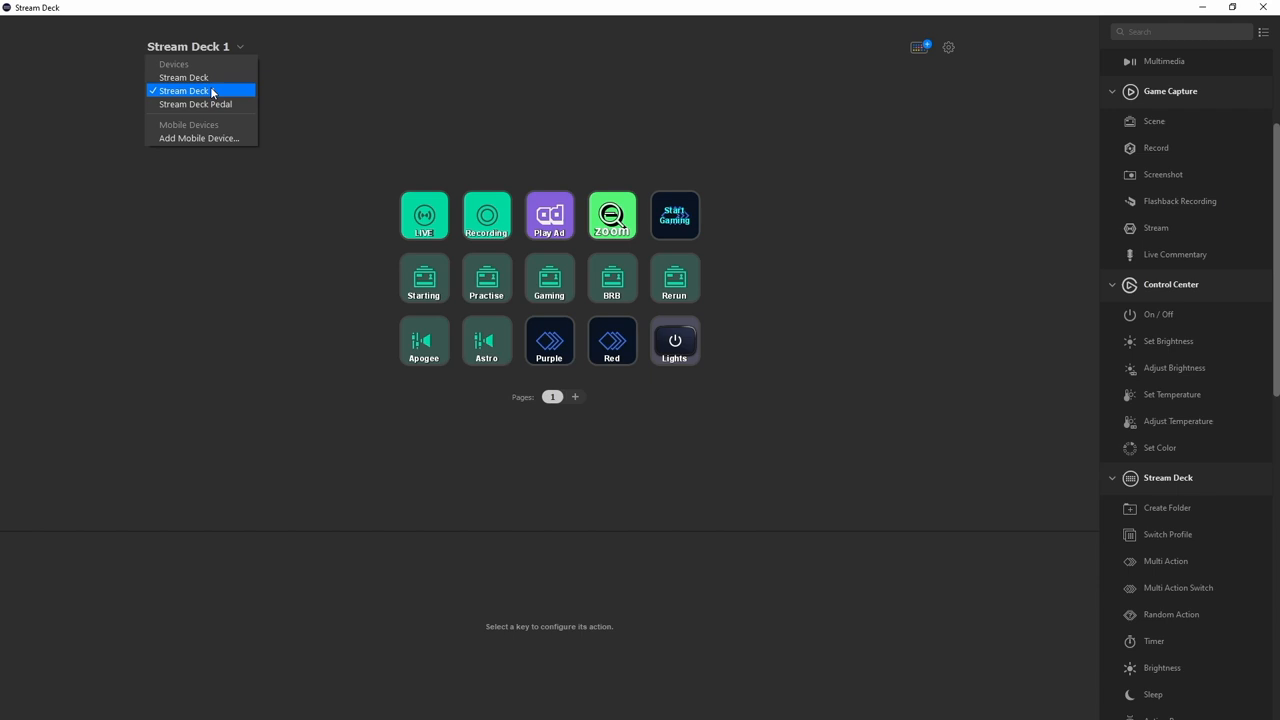
left_click(195, 104)
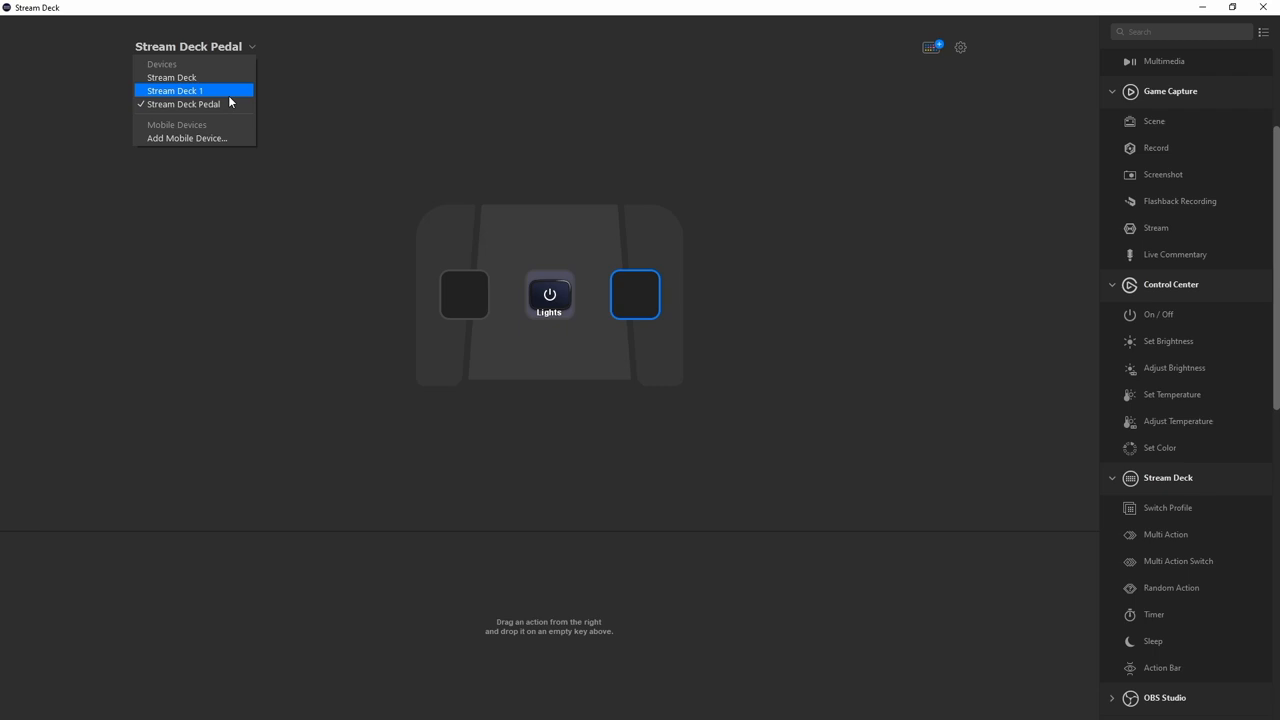
Switch to Stream Deck 1 and drop the Red action onto the pedal's right key.
left_click(174, 90)
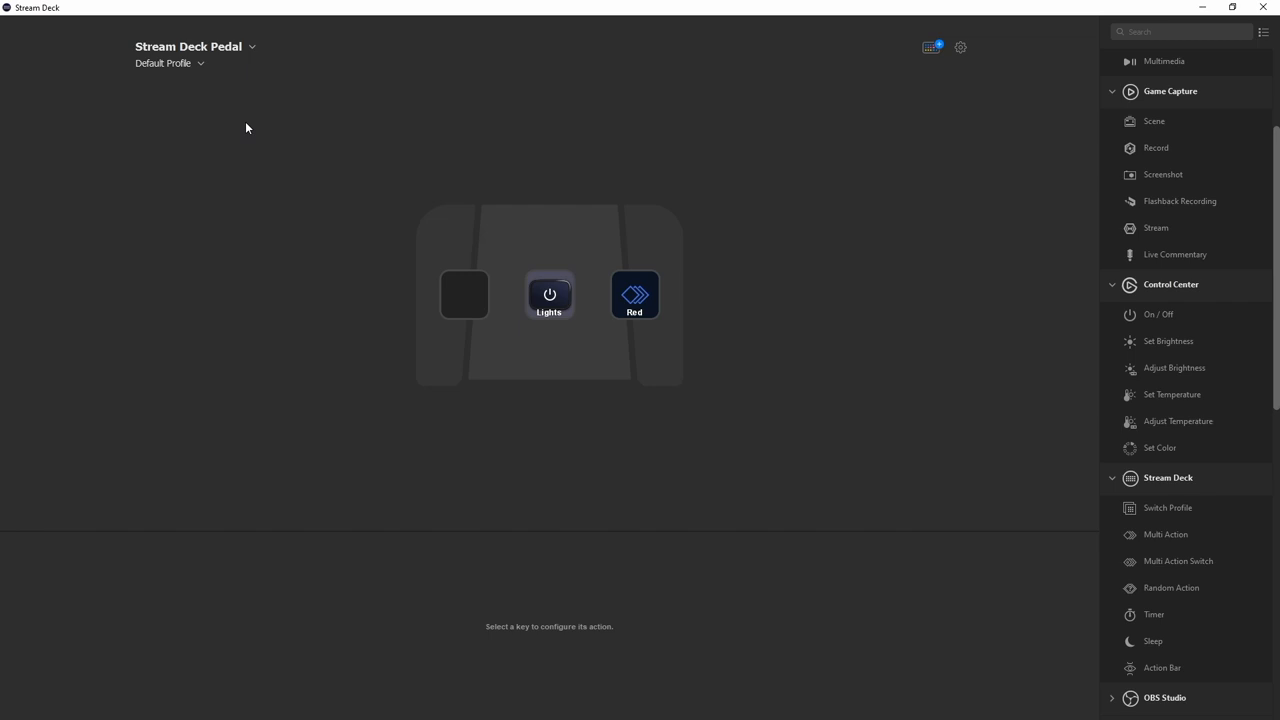
left_click(634, 295)
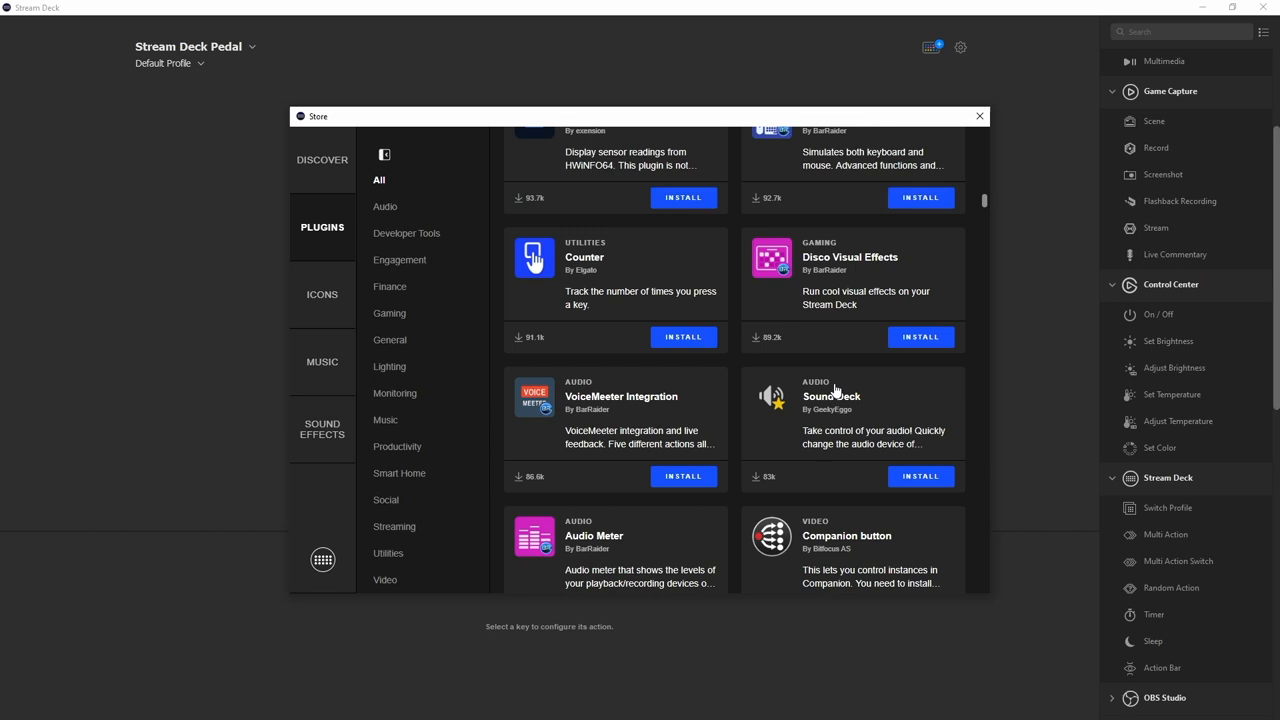
Close the plugin Store after viewing the All plugins list.
left_click(978, 116)
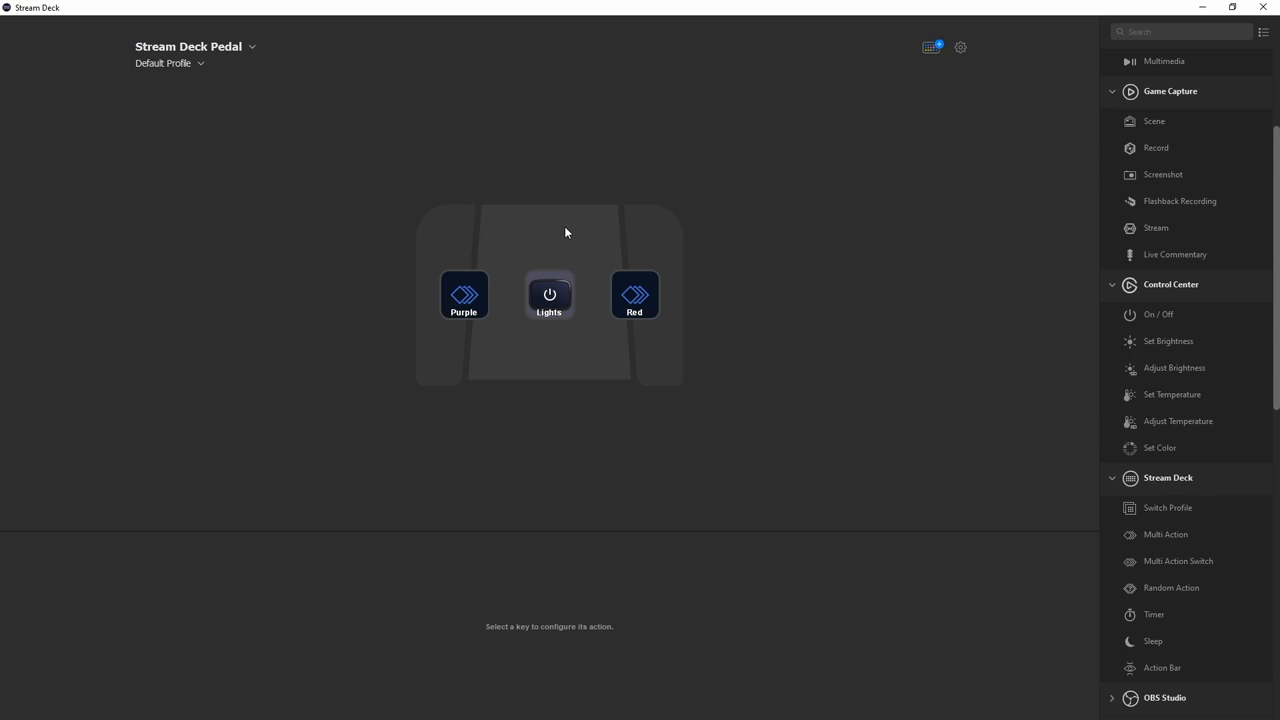
left_click(959, 47)
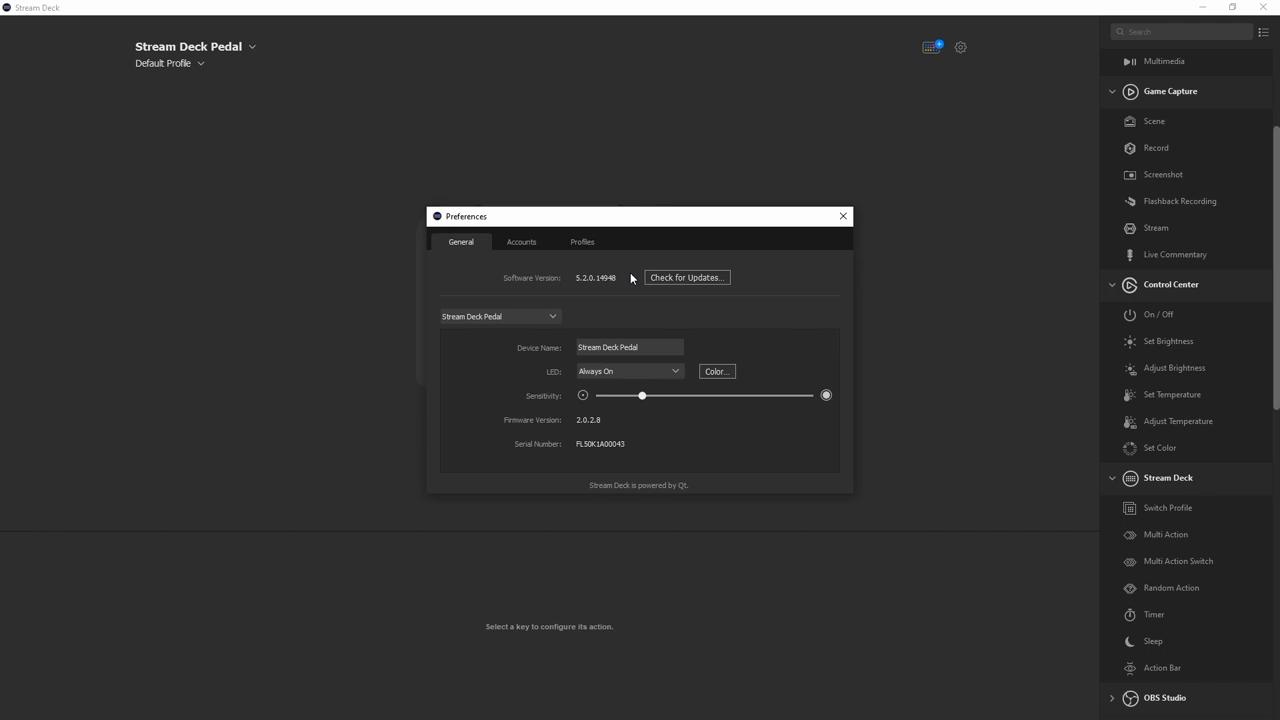